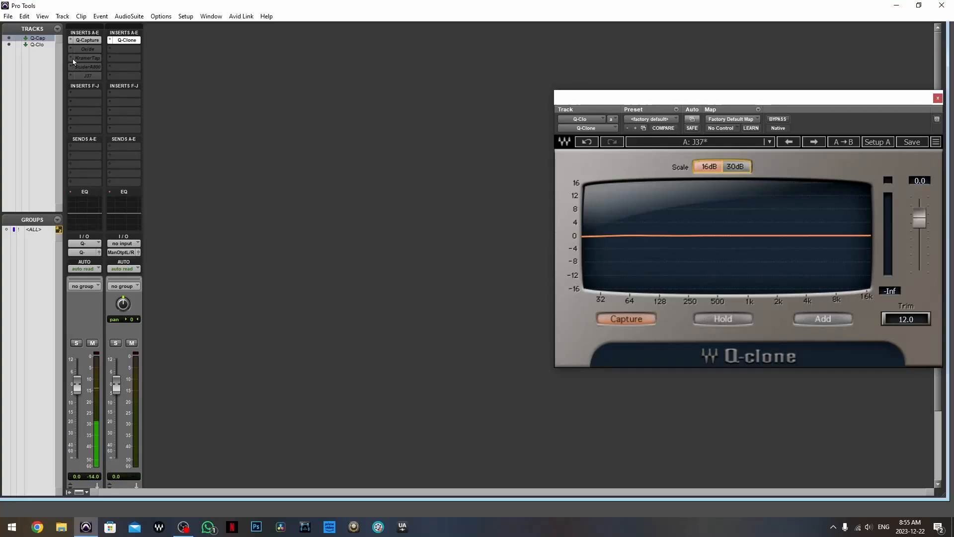
Step: Open an empty insert slot on Q-Capture and list the Universal Audio UADx plug-ins
click(70, 58)
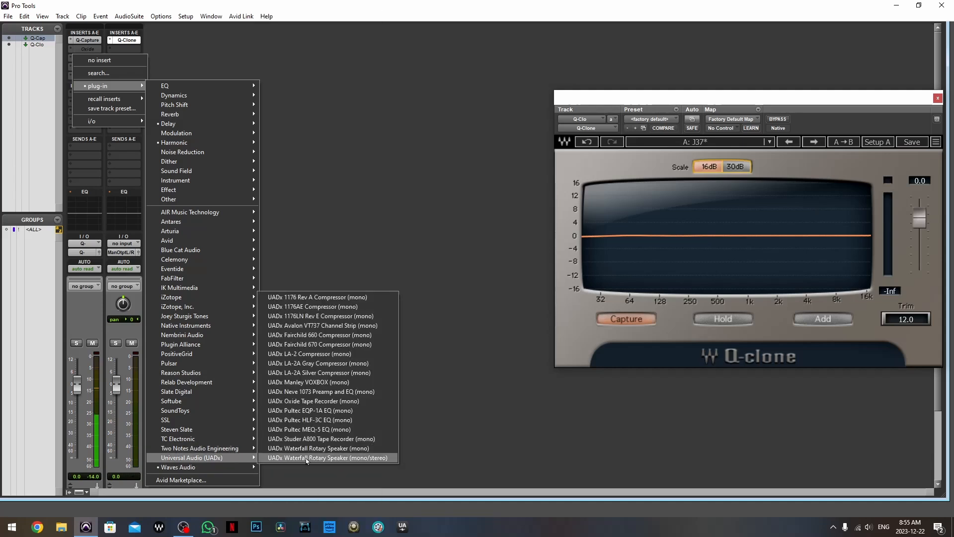
mouse_move(308, 381)
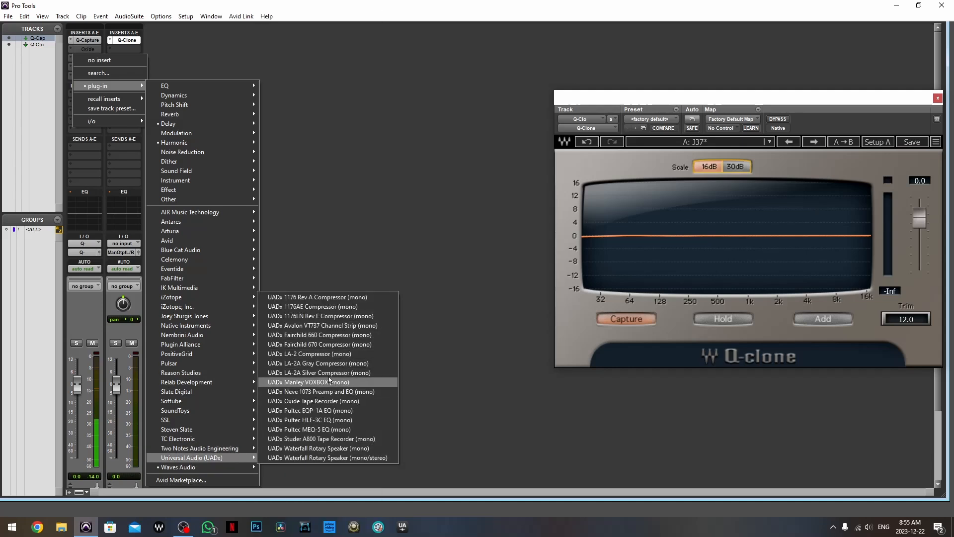
mouse_move(328, 410)
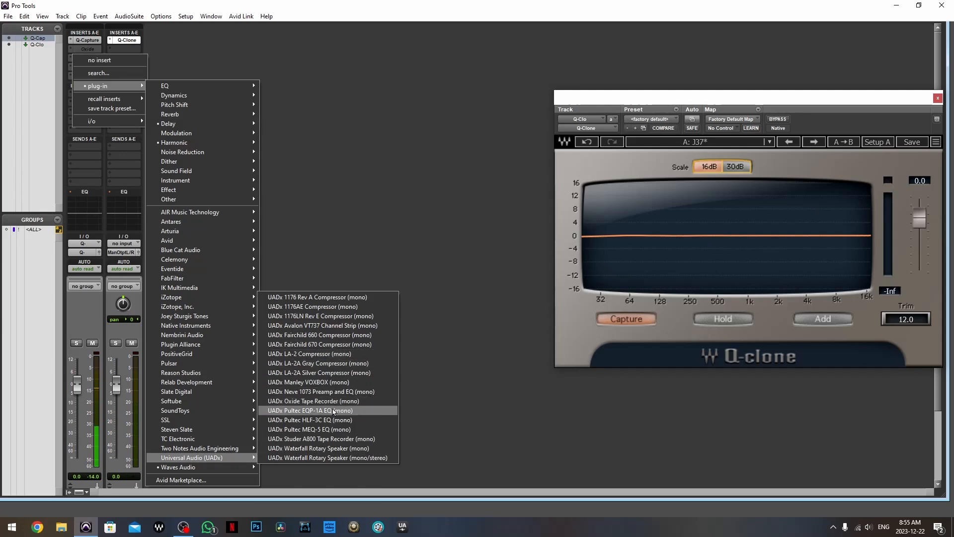
Step: Insert the UADx Pultec EQP-1A EQ (mono) on the Q-Capture track
click(310, 410)
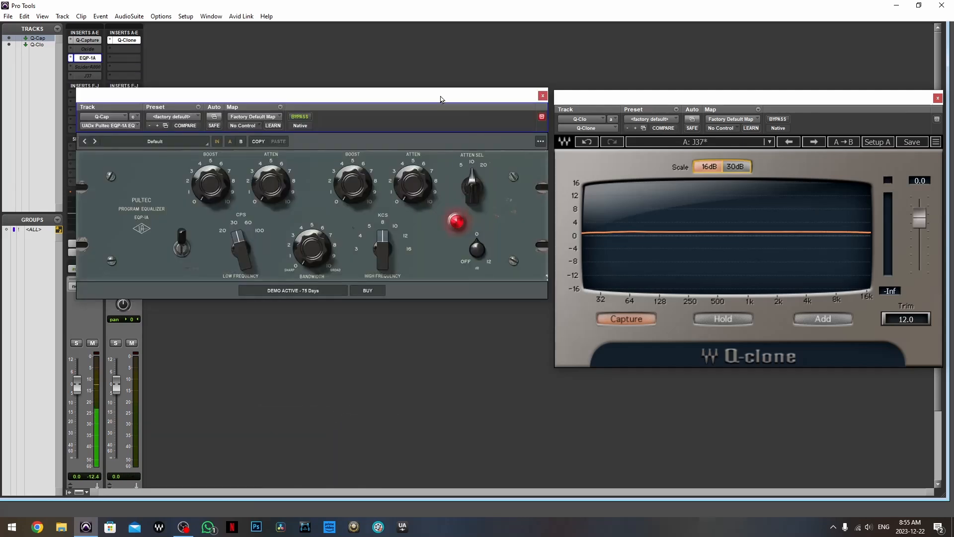
mouse_move(841, 254)
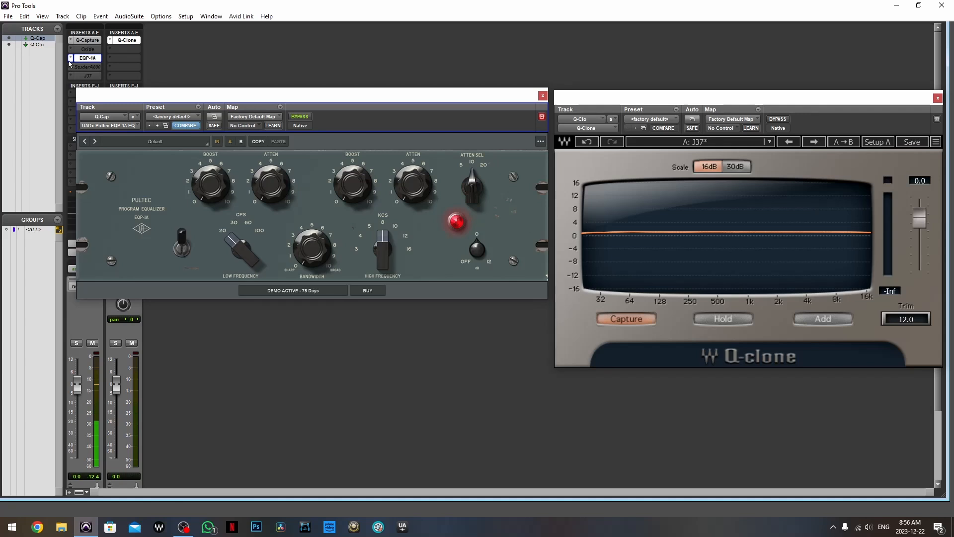
Step: Add the Waves PuigTec EQP1A in the next insert slot
click(87, 57)
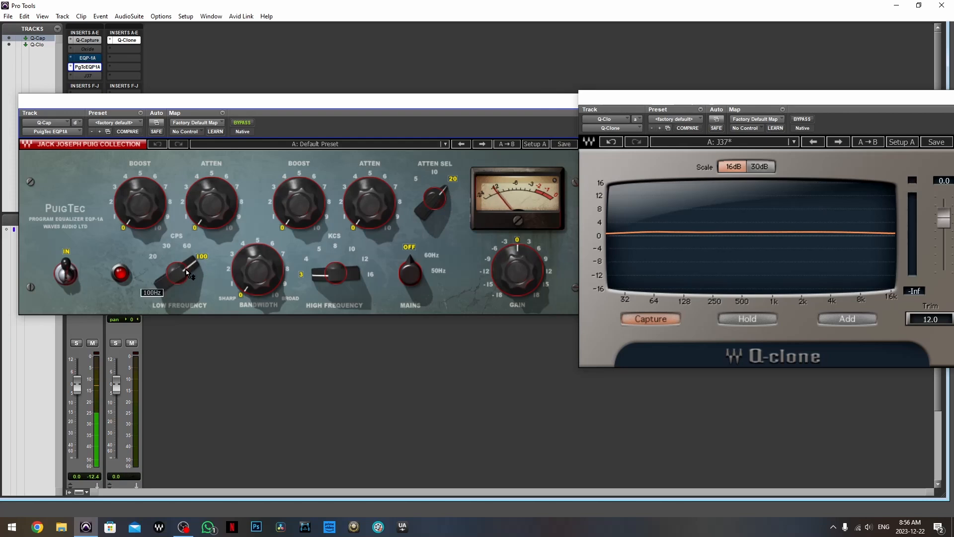
Step: Turn the PuigTec EQP1A Low Frequency CPS selector to 20 Hz
drag(182, 268, 176, 277)
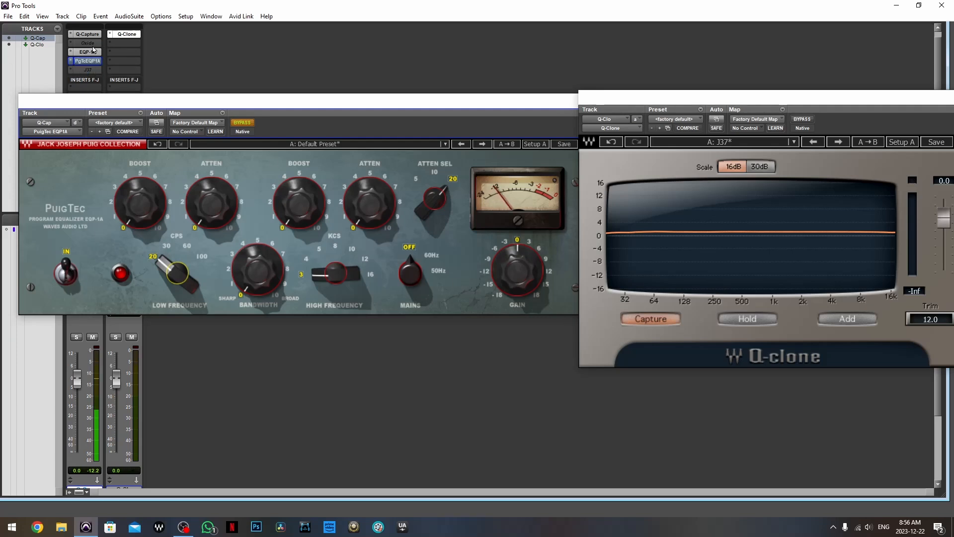
Step: Review the EQP-1A and PuigTec settings, then close the PuigTec plug-in window
click(87, 52)
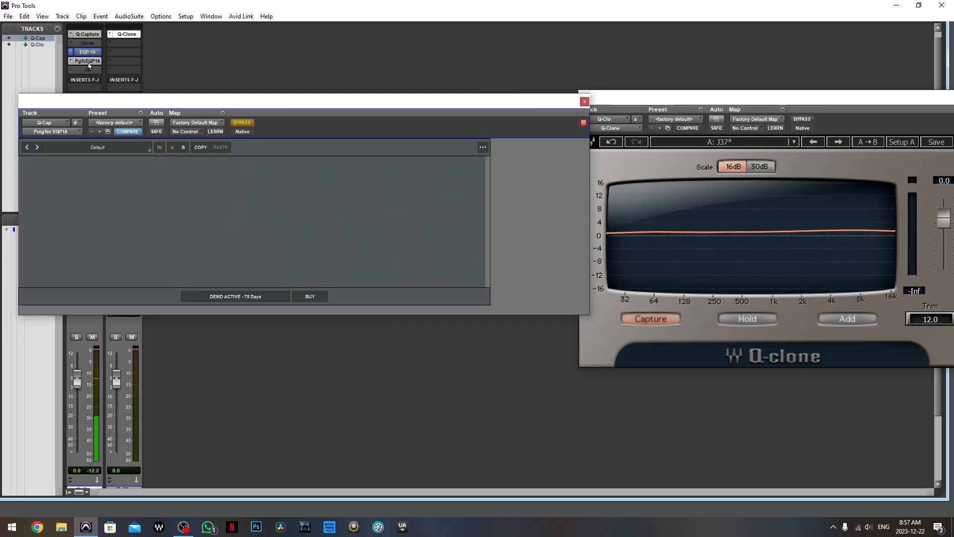
click(87, 60)
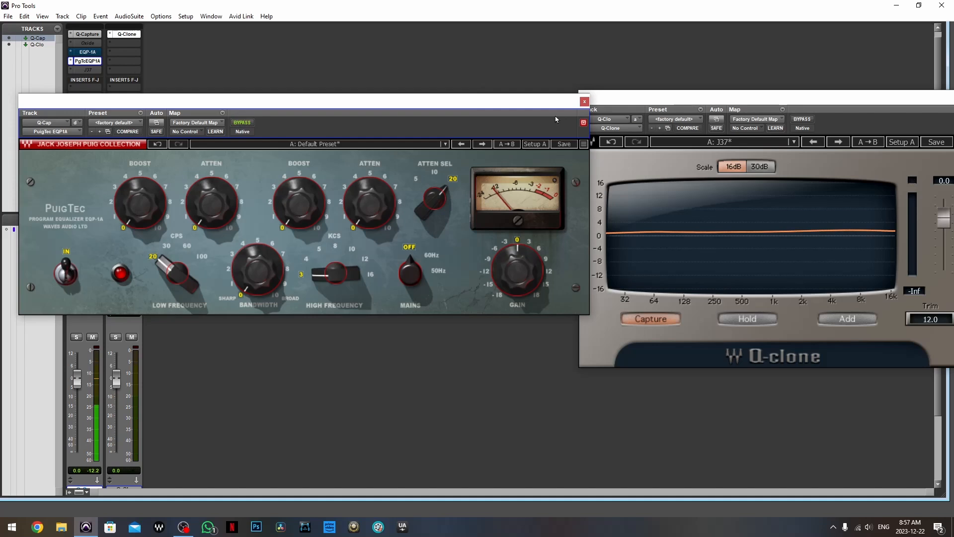
click(584, 101)
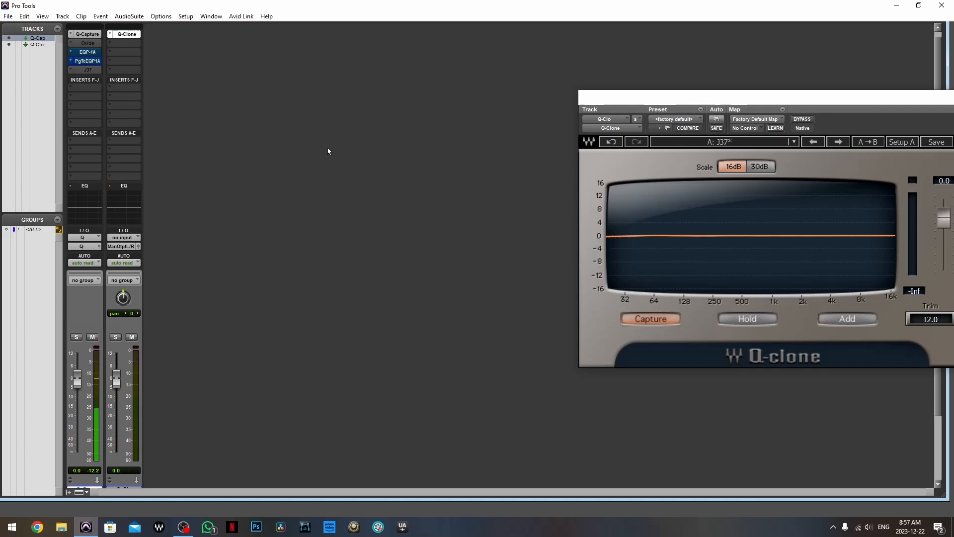
click(182, 527)
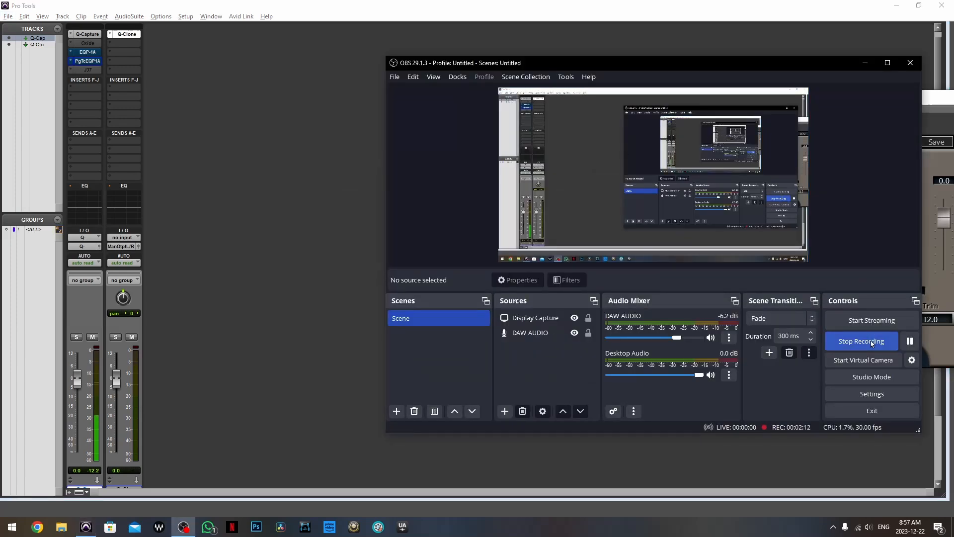